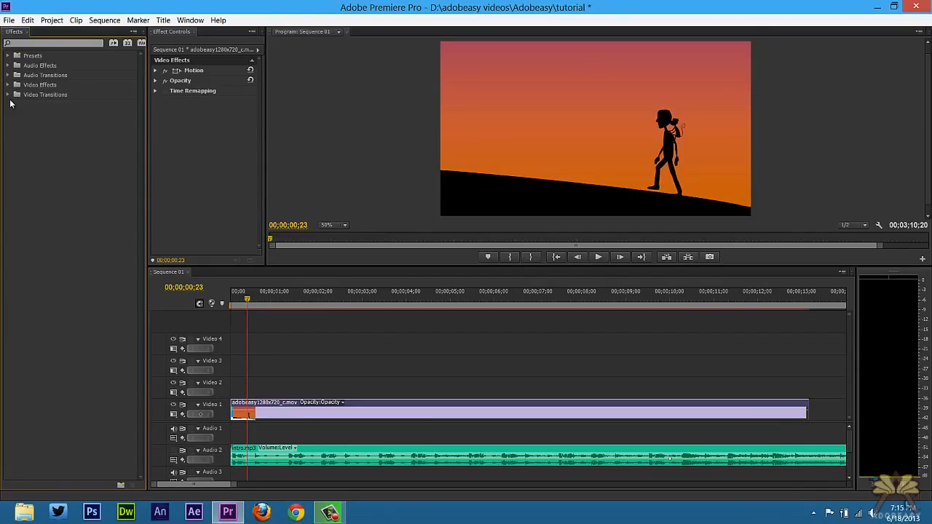
Search 'basic 3d' in Effects, apply Basic 3D to the sunset clip, and test Swivel and Distance.
{"action": "left_click", "coordinate": [51, 43]}
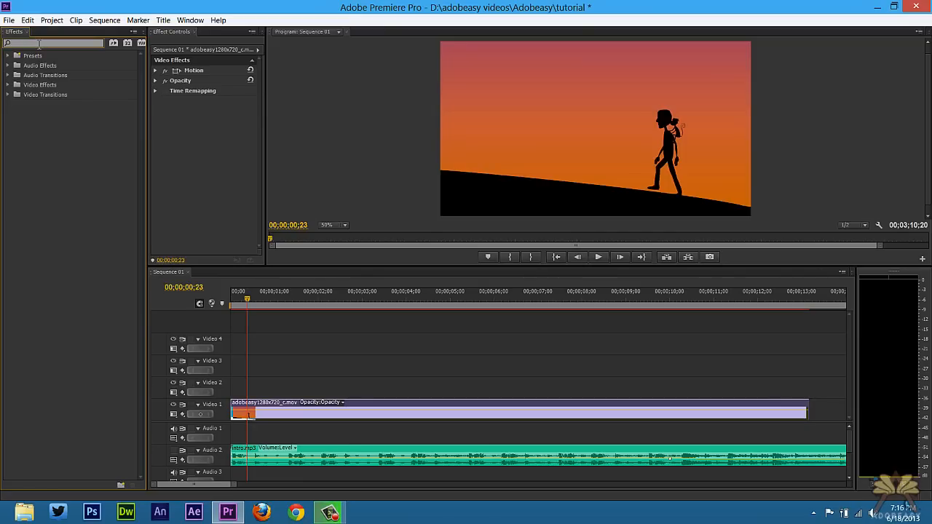
{"action": "type", "text": "basic 3d"}
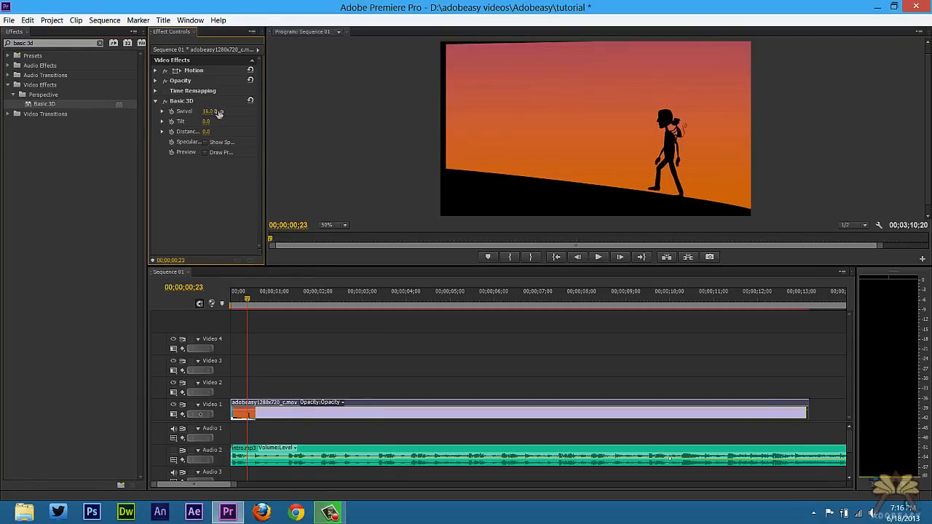
{"action": "left_click_drag", "start_coordinate": [209, 110], "coordinate": [229, 111]}
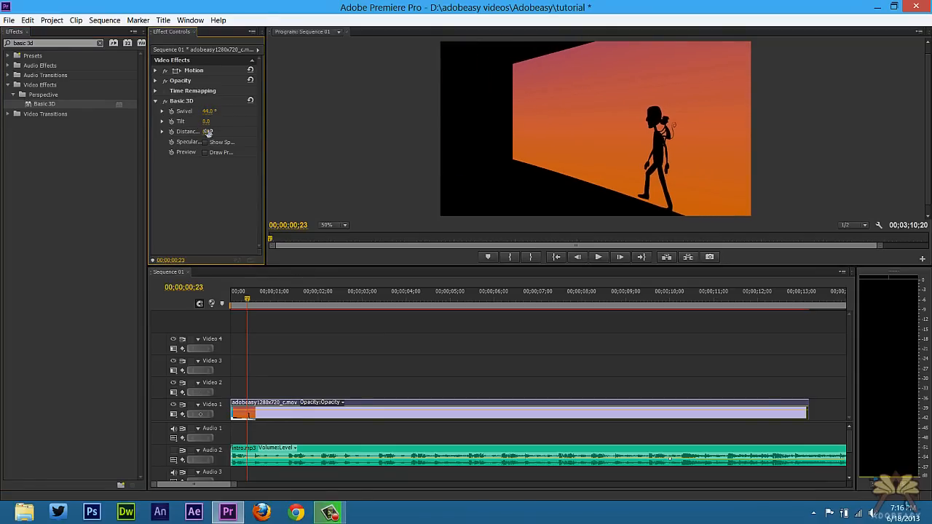
{"action": "left_click_drag", "start_coordinate": [208, 131], "coordinate": [233, 136]}
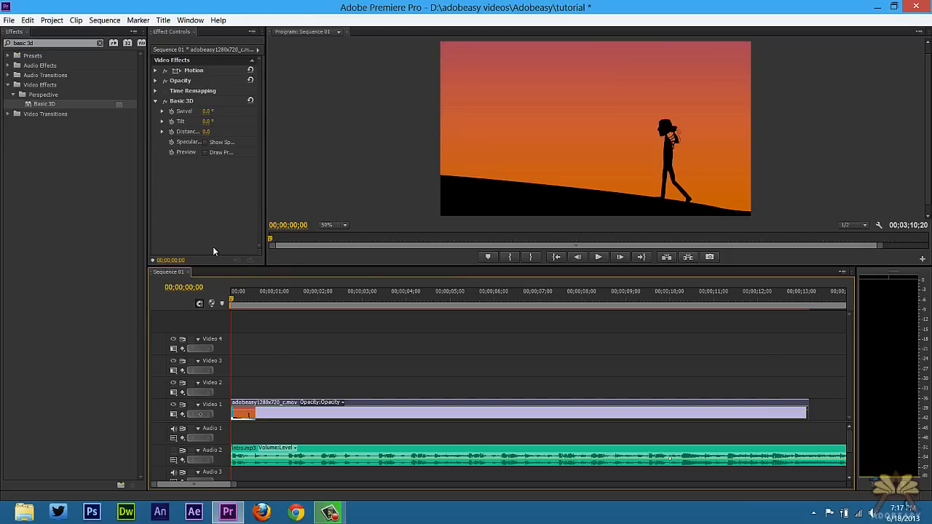
{"action": "mouse_move", "coordinate": [159, 189]}
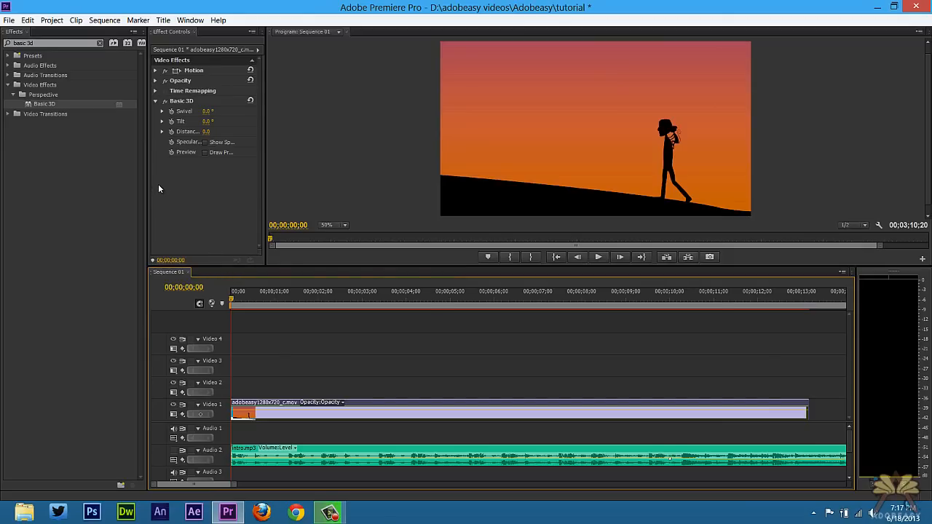
{"action": "mouse_move", "coordinate": [173, 140]}
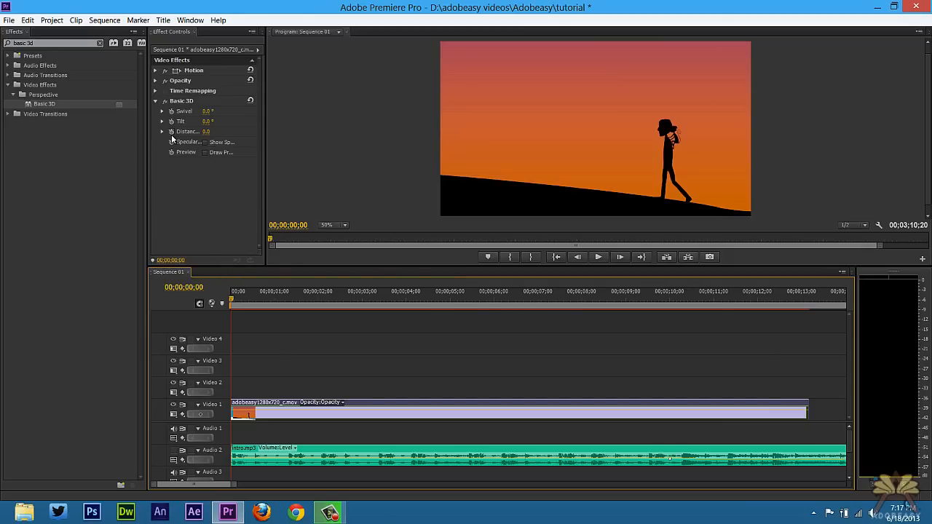
{"action": "mouse_move", "coordinate": [172, 141]}
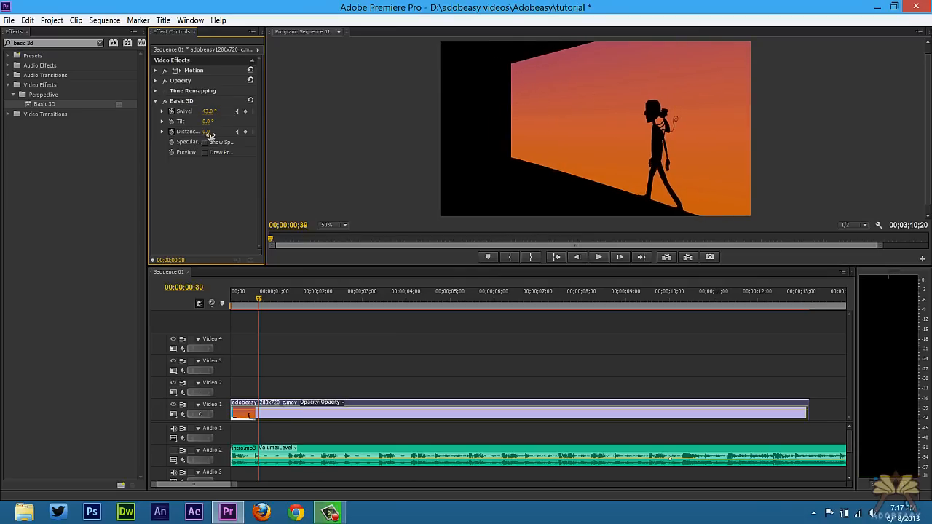
Increase the keyframed Distance so the swivelled shot recedes farther.
{"action": "left_click_drag", "start_coordinate": [206, 131], "coordinate": [207, 131]}
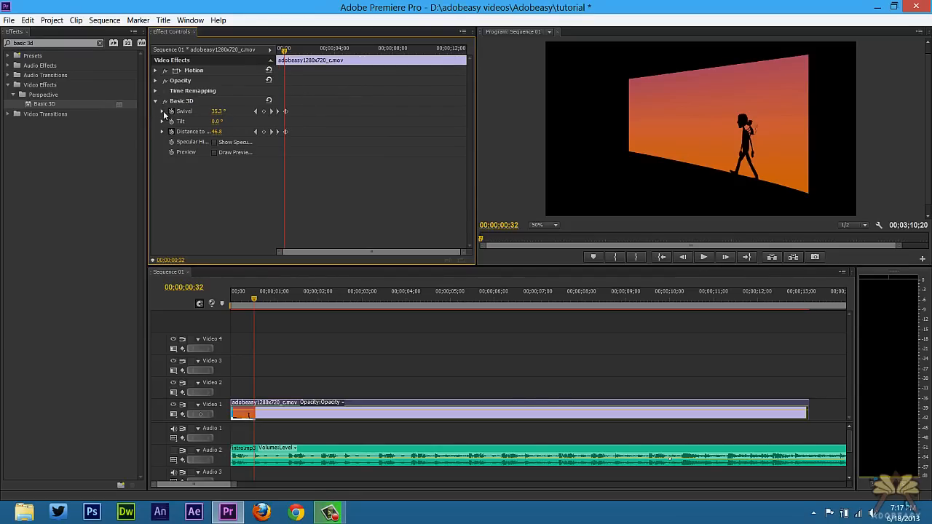
Expand the Swivel property to show its value and velocity graphs.
{"action": "left_click", "coordinate": [162, 111]}
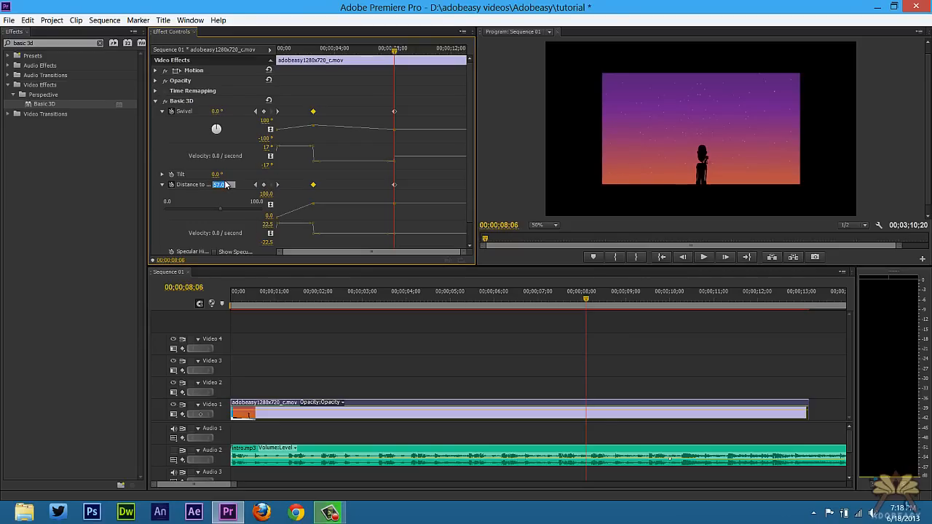
Set Distance to Image to 0.0 at the eight-second keyframe.
{"action": "type", "text": "0.0"}
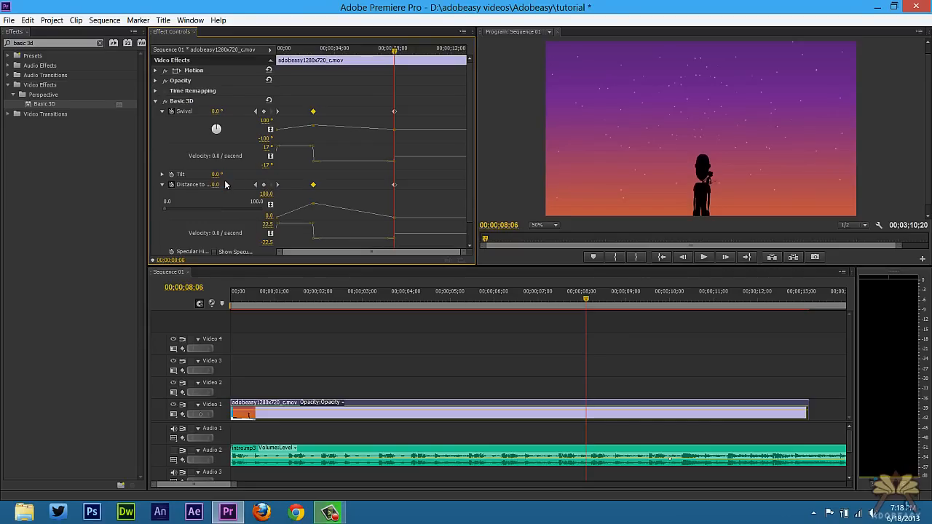